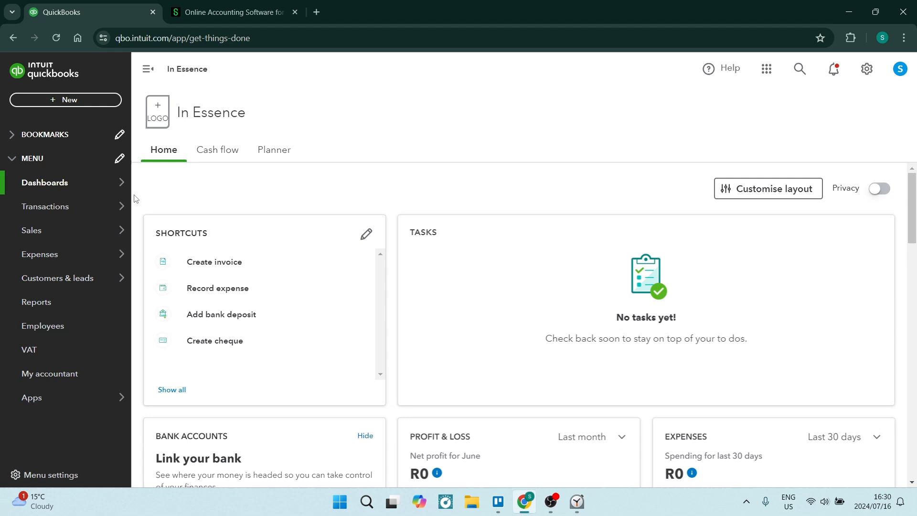
mouse_move(428, 194)
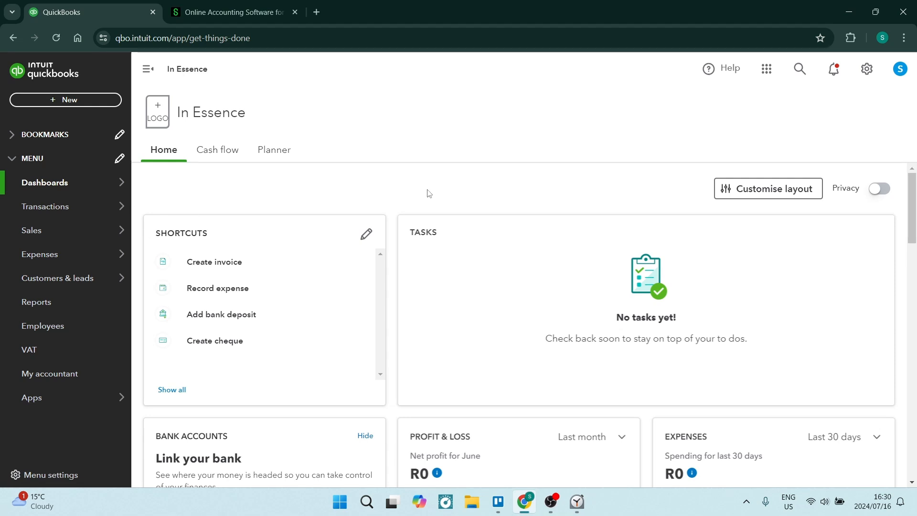
mouse_move(506, 202)
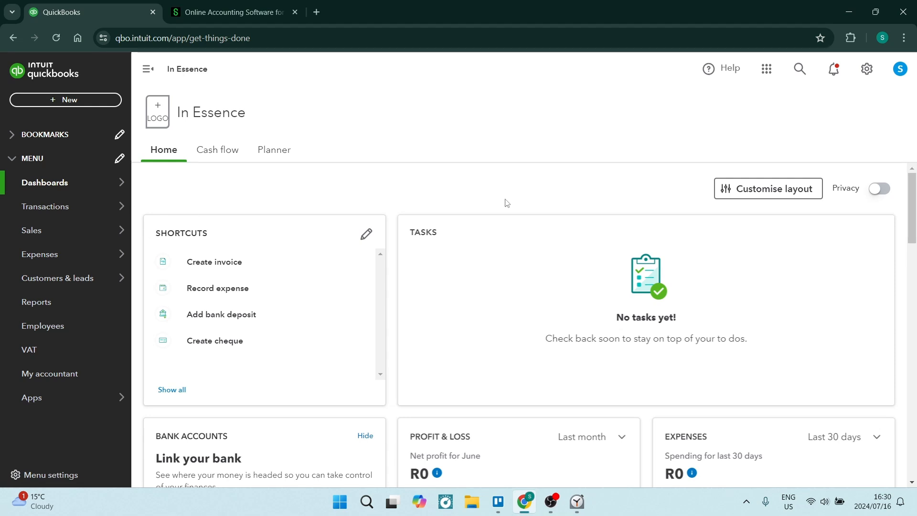
mouse_move(451, 236)
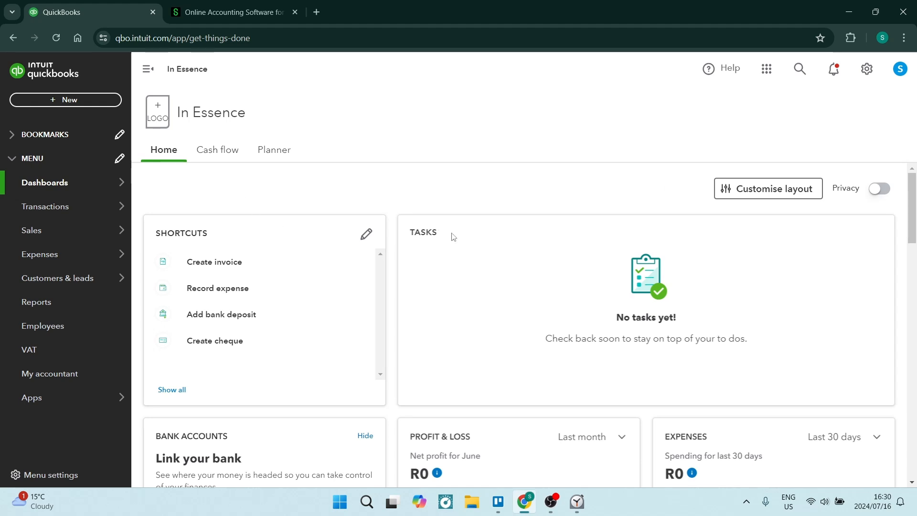
mouse_move(447, 252)
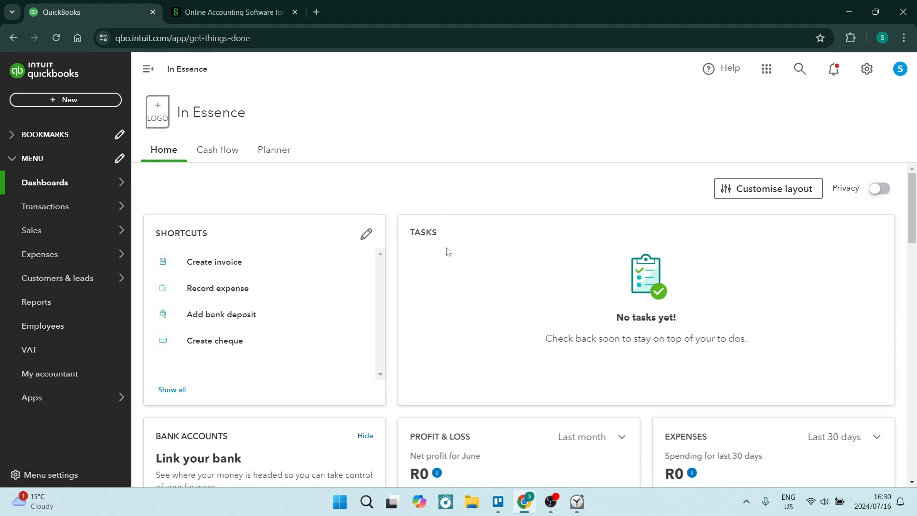
Go to the bank Rules page under Transactions, which lists no rules yet
scroll("down", 3)
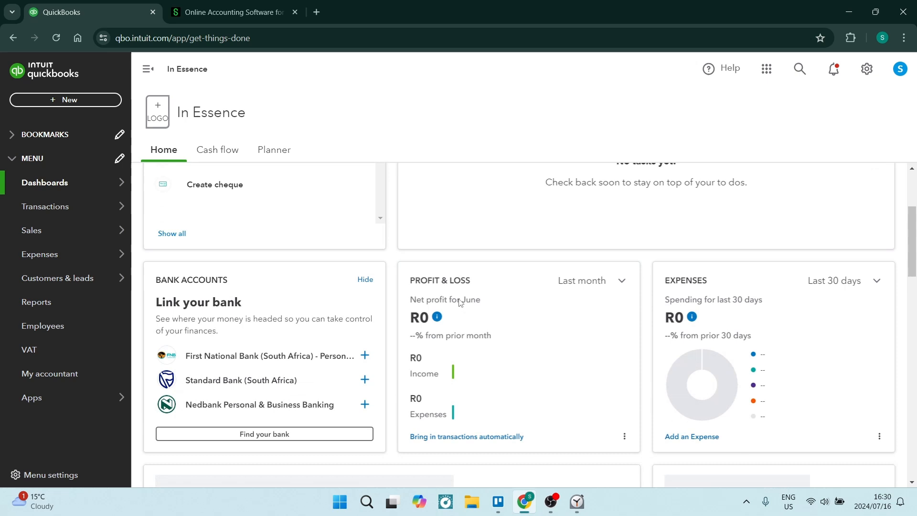
scroll("down", 3)
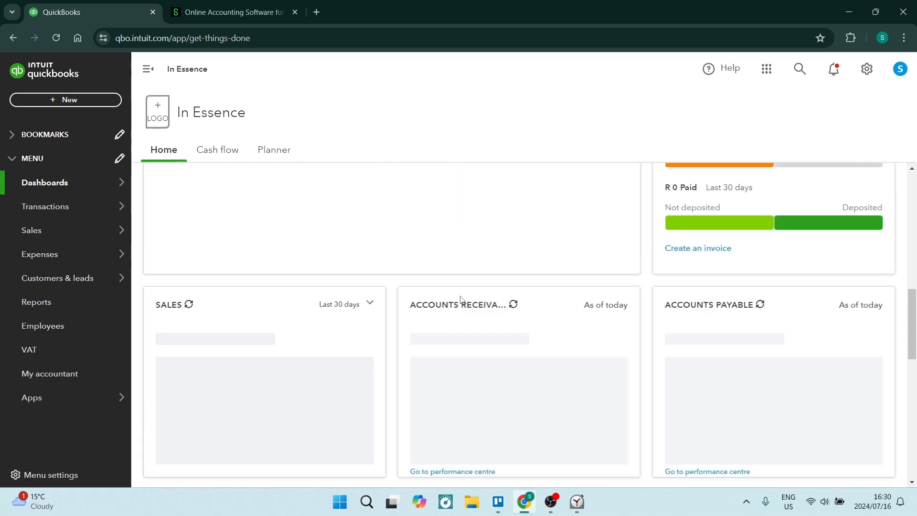
scroll("up", 3)
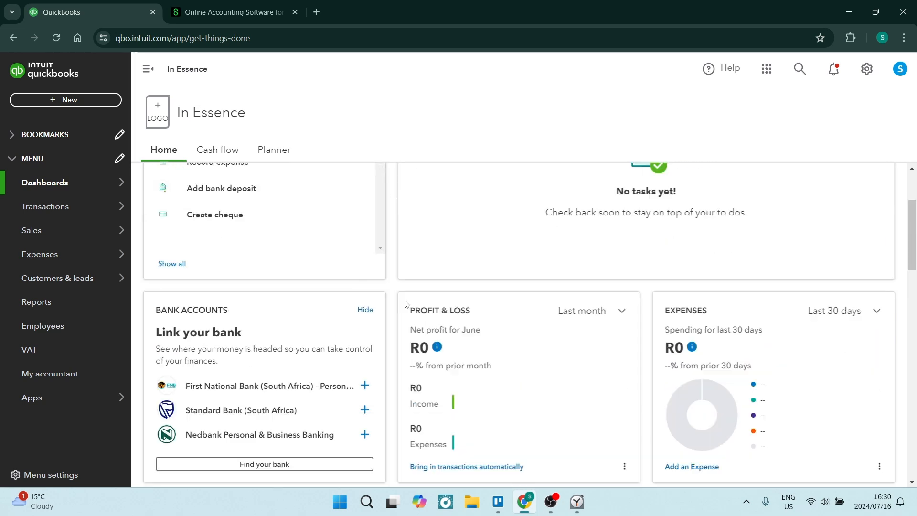
scroll("up", 3)
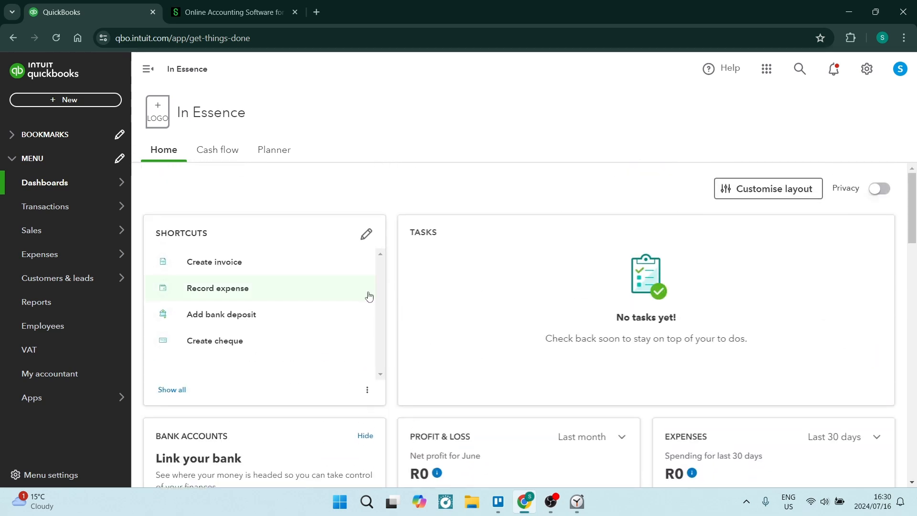
mouse_move(467, 309)
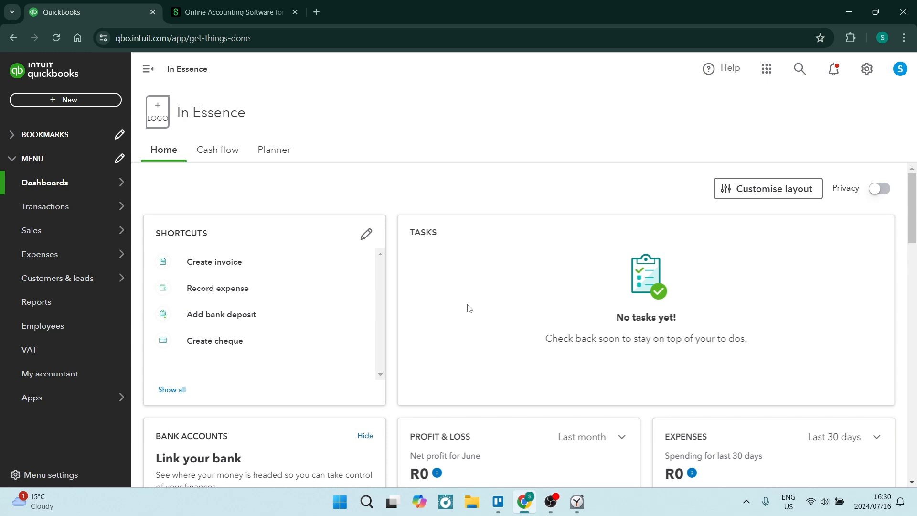
mouse_move(195, 196)
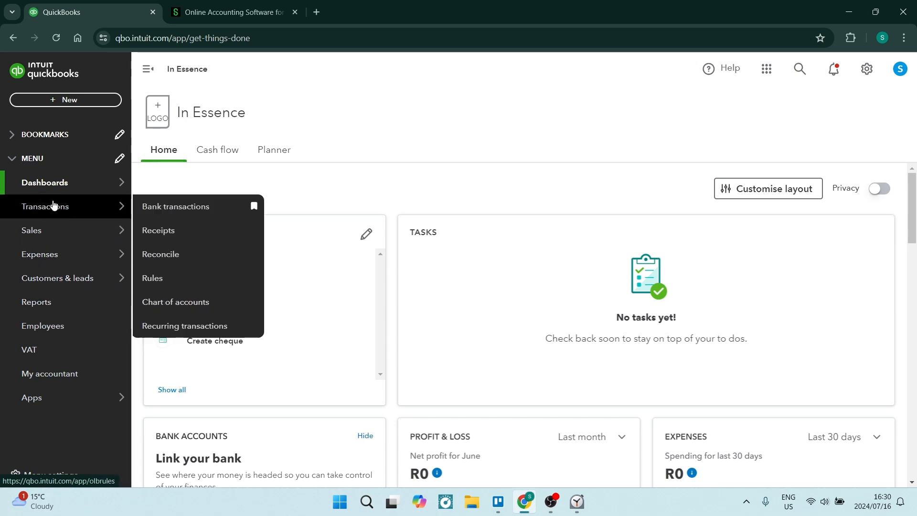
mouse_move(163, 281)
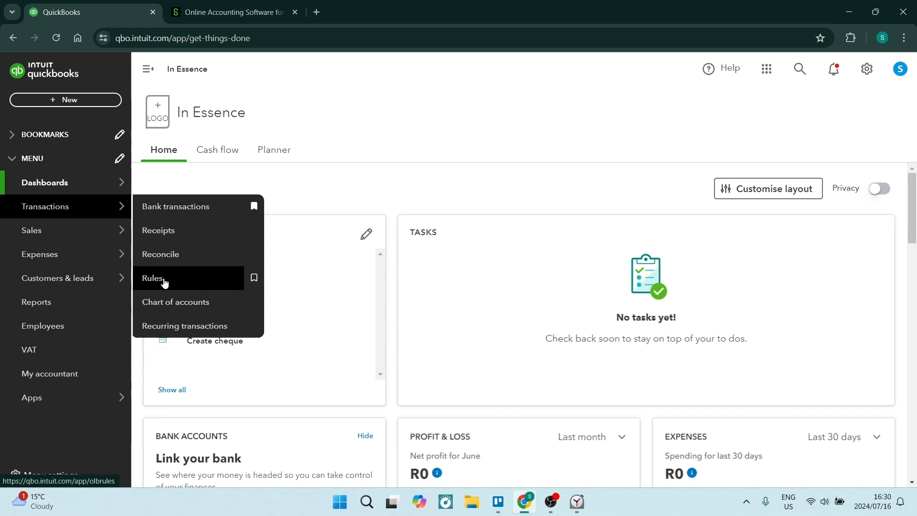
left_click(152, 277)
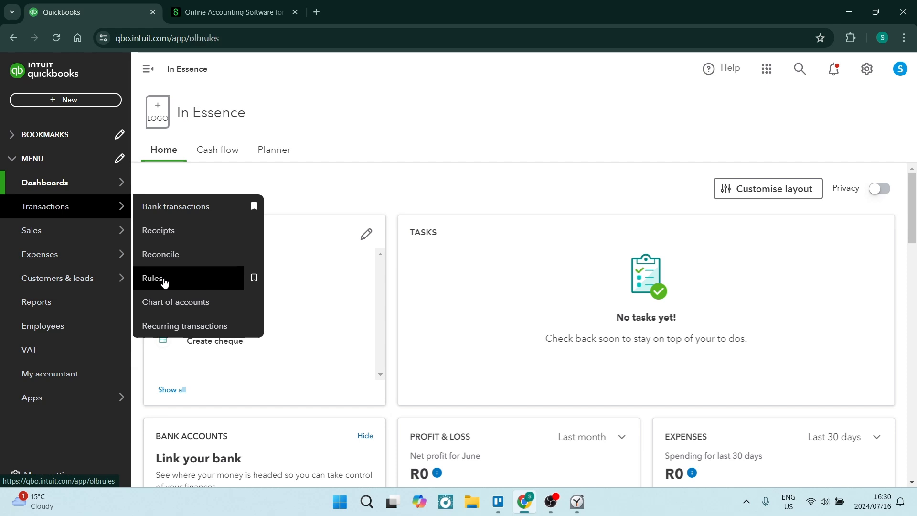
left_click(152, 278)
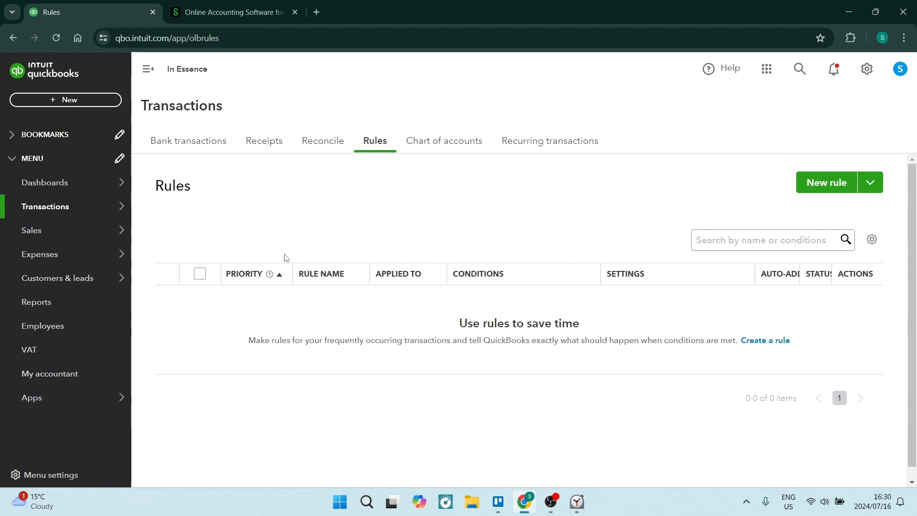
mouse_move(379, 241)
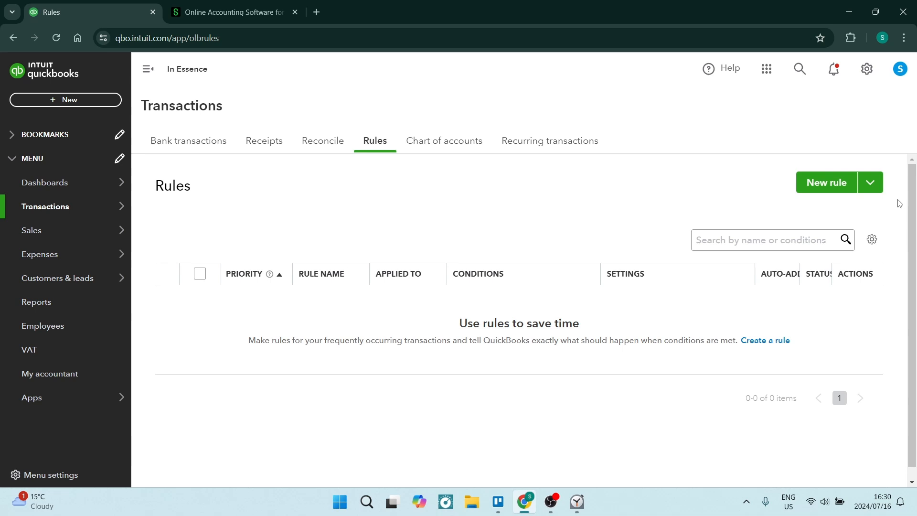
mouse_move(827, 186)
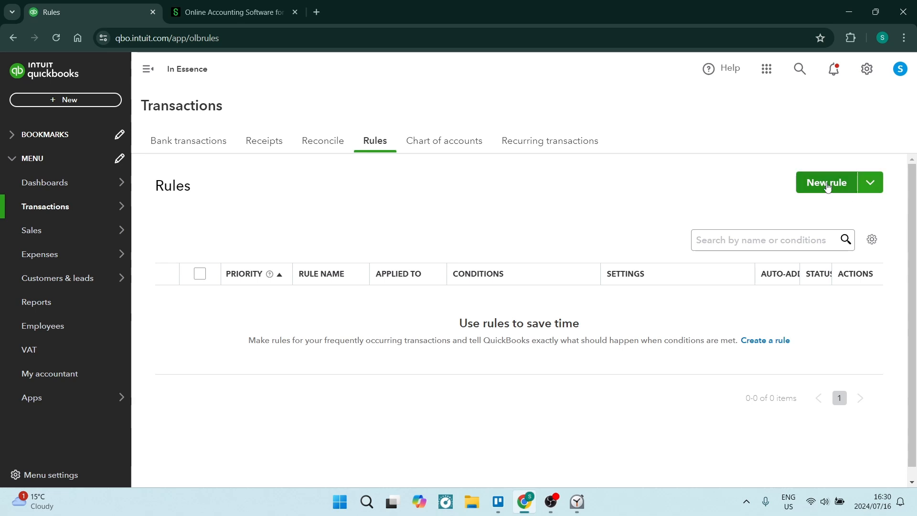
Start a new bank rule named 'Rule 1' that applies to Money out transactions
left_click(825, 183)
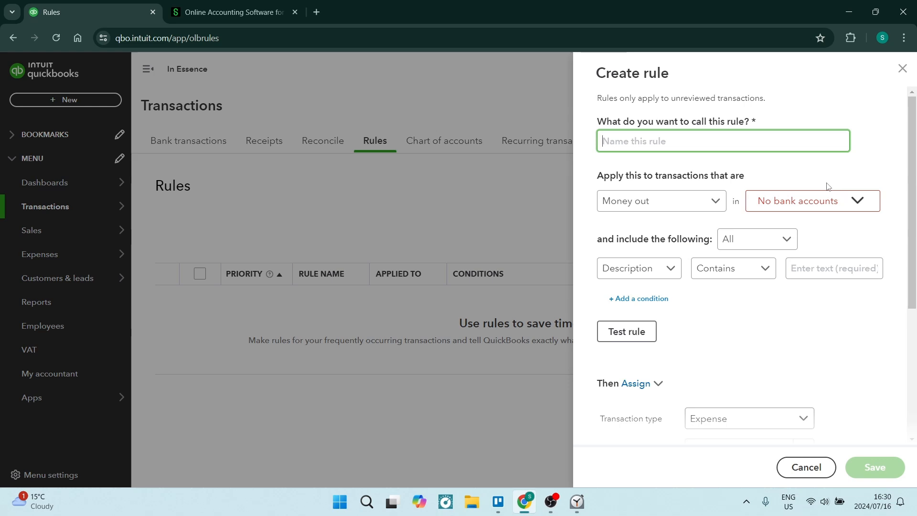
mouse_move(789, 150)
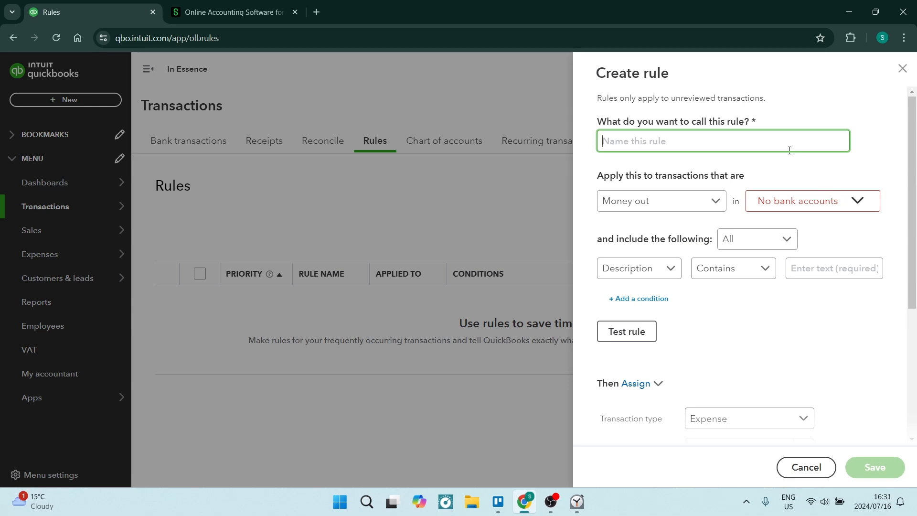
type("Rul")
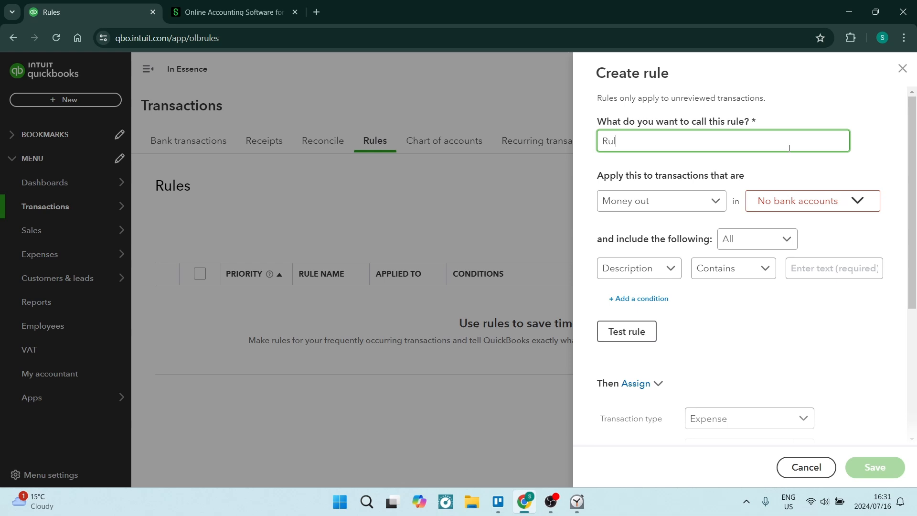
type("e")
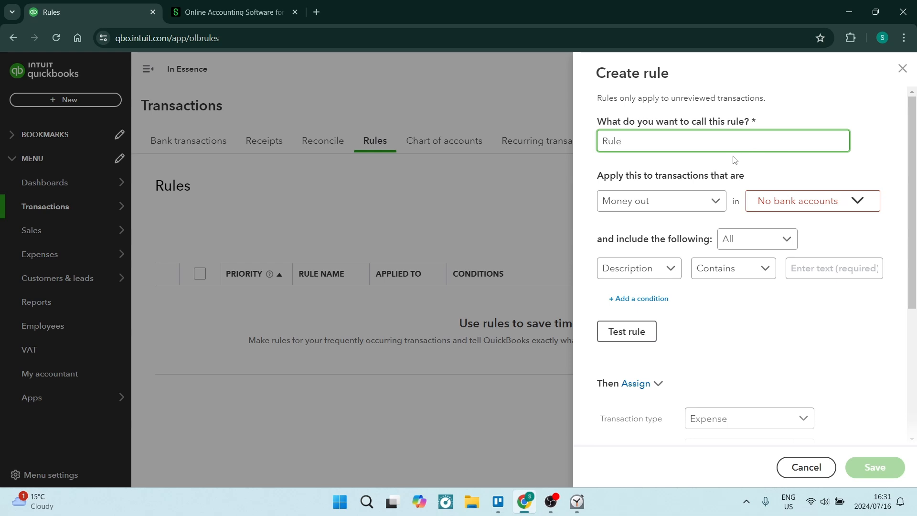
type("1")
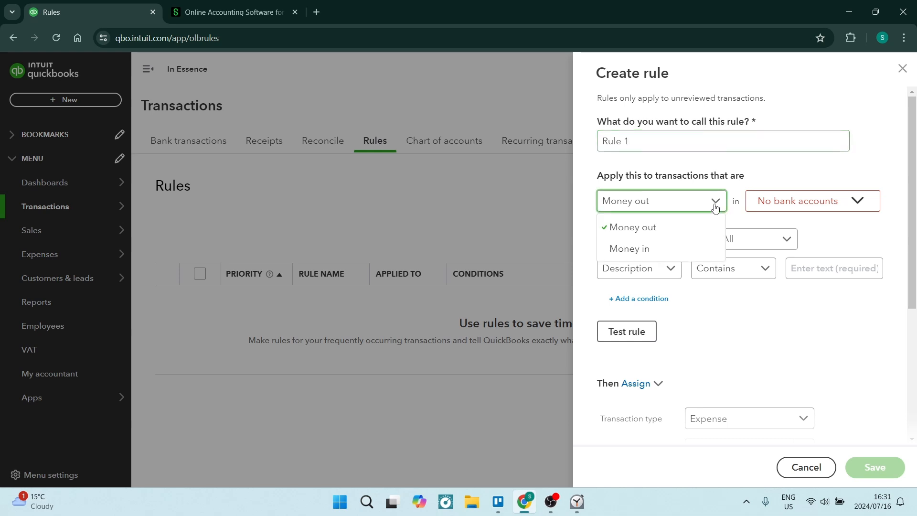
mouse_move(650, 227)
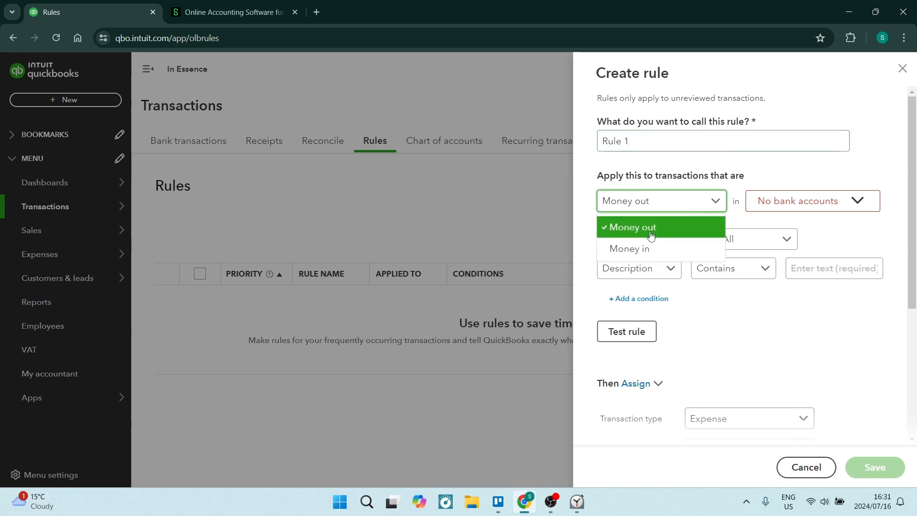
left_click(631, 227)
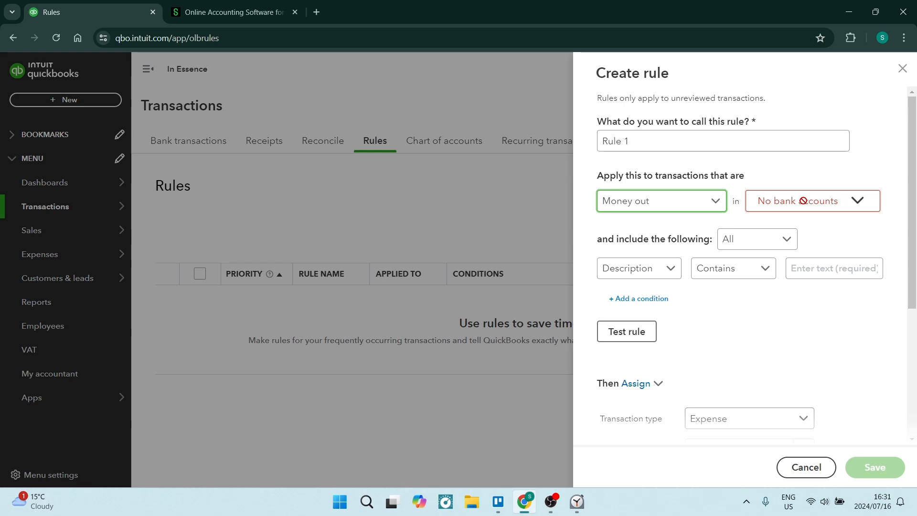
mouse_move(768, 235)
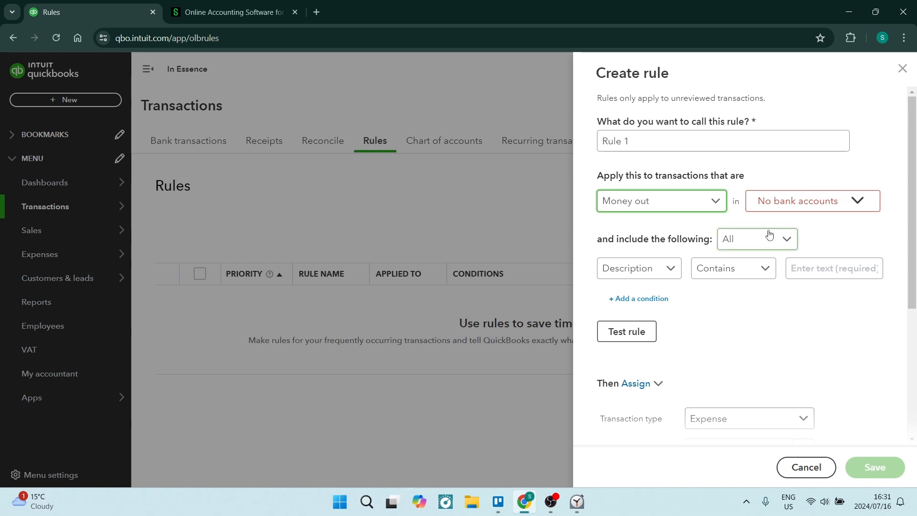
mouse_move(757, 239)
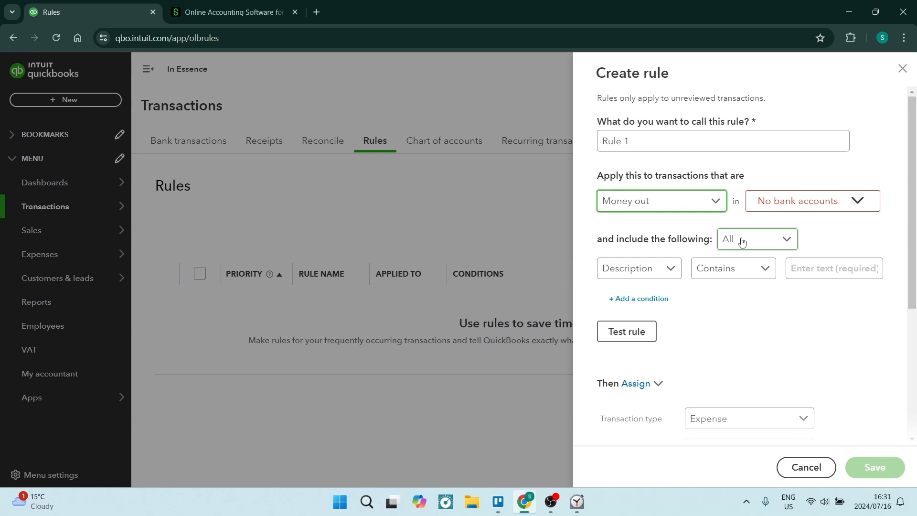
mouse_move(776, 241)
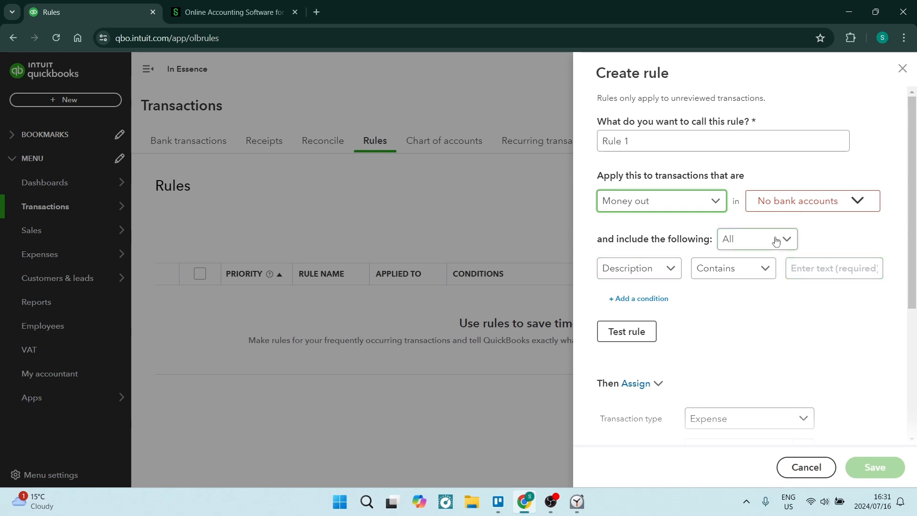
Make the rule match Any condition, with the condition Amount Equals 5000
left_click(756, 239)
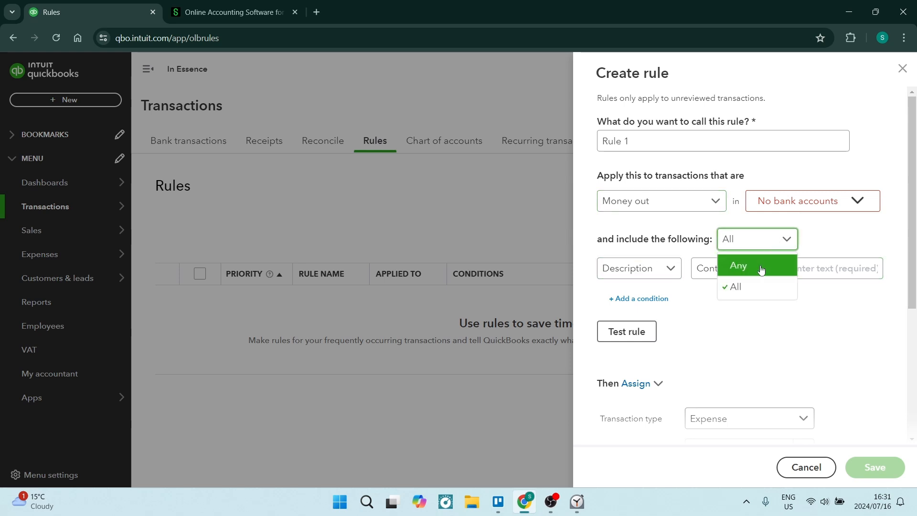
left_click(739, 266)
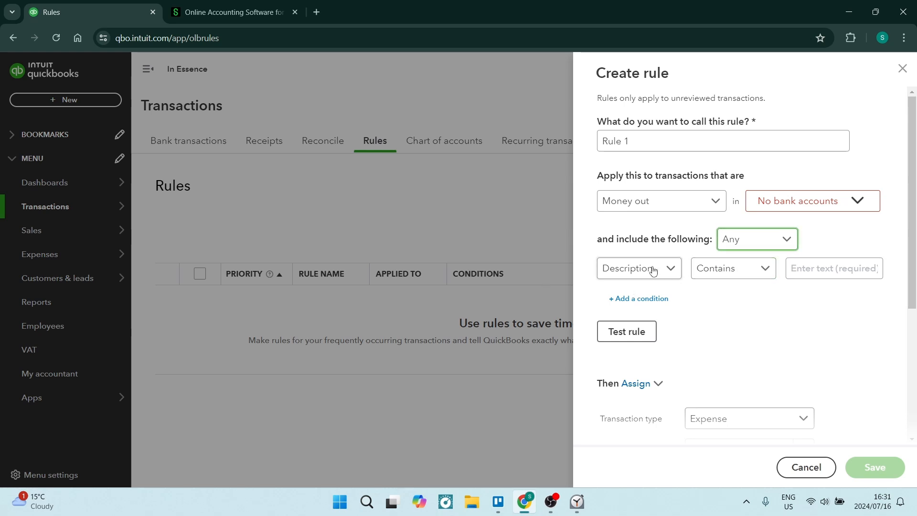
left_click(638, 267)
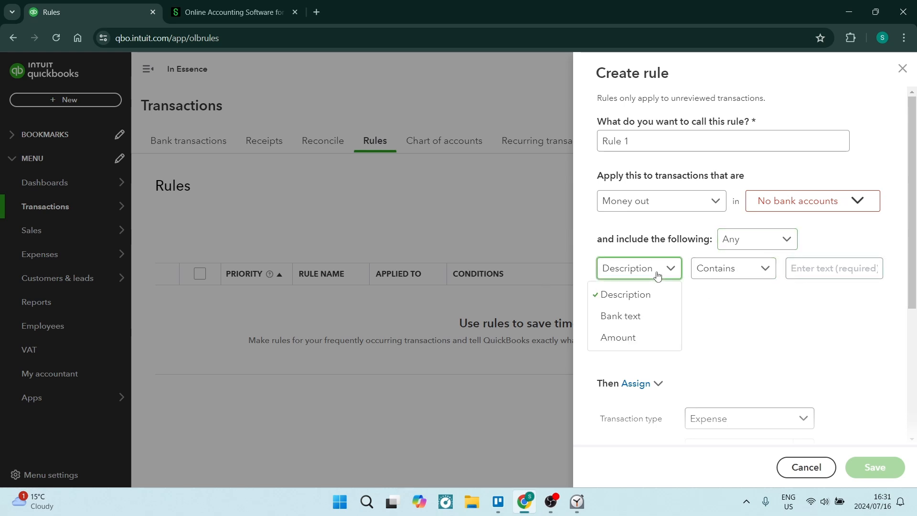
mouse_move(639, 317)
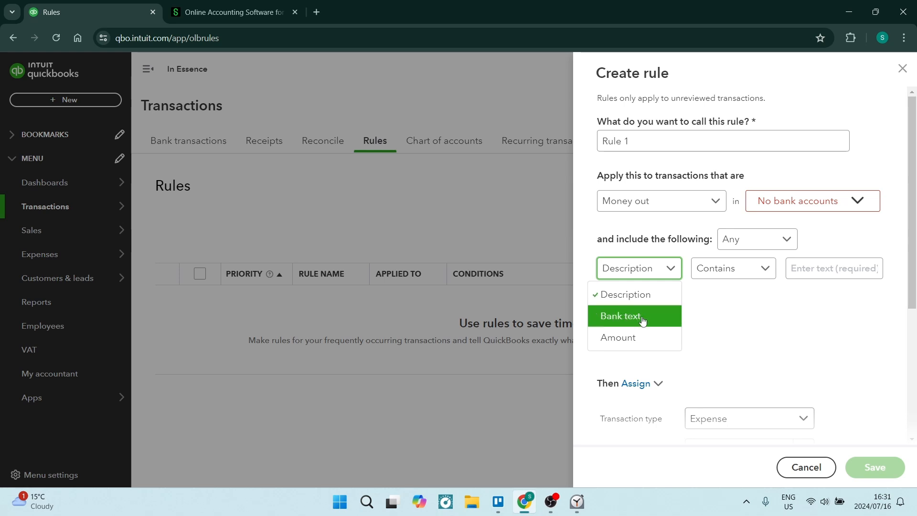
mouse_move(638, 338)
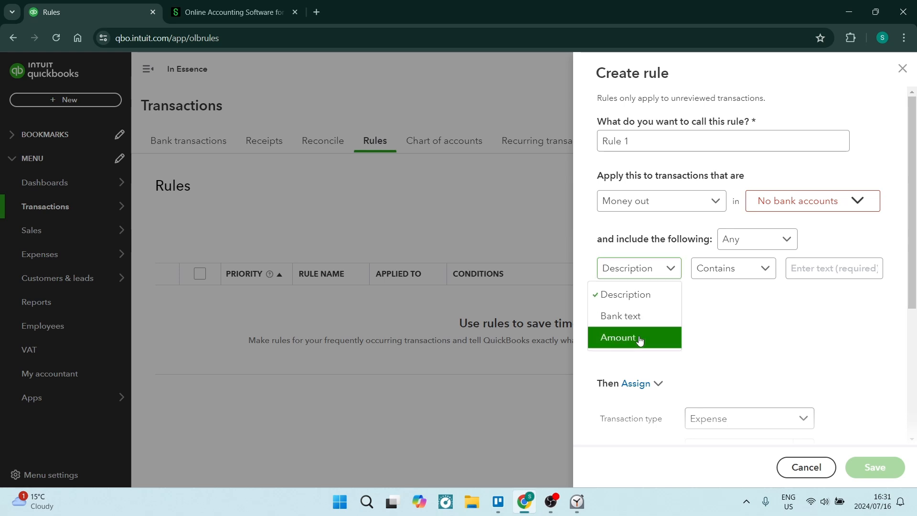
left_click(618, 337)
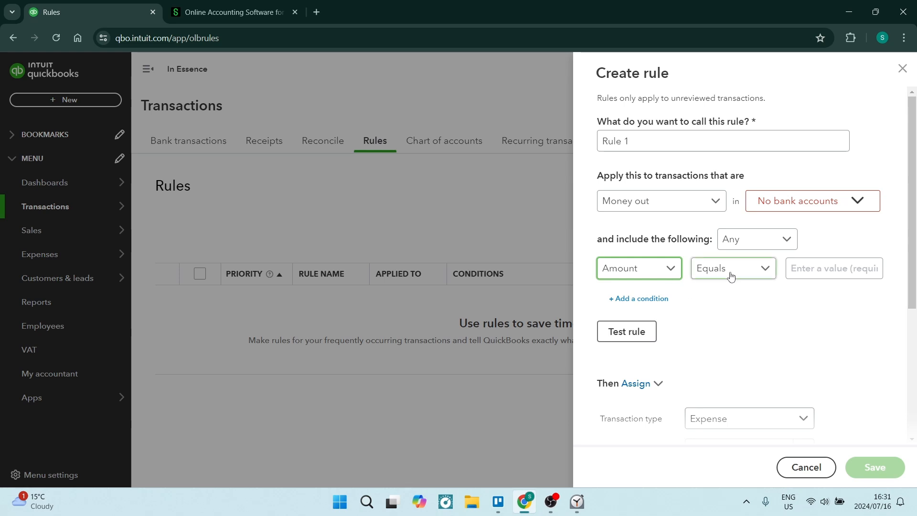
left_click(732, 268)
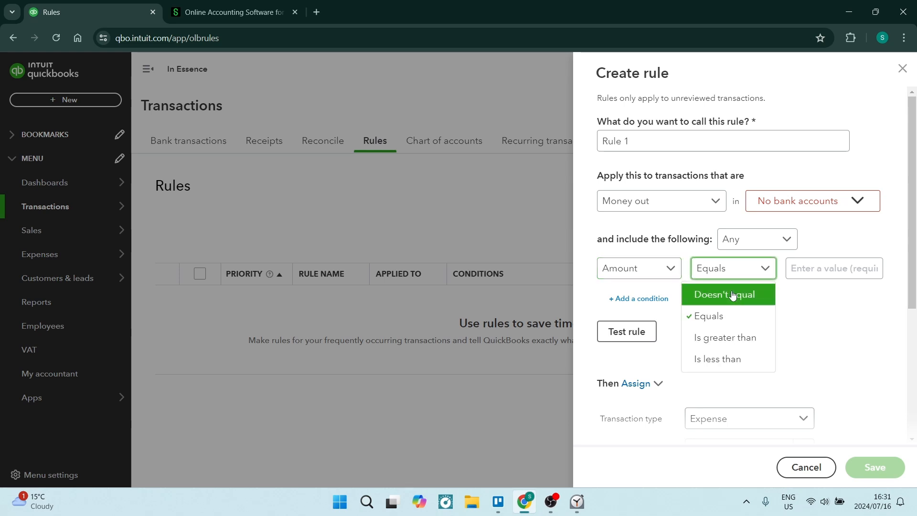
mouse_move(725, 337)
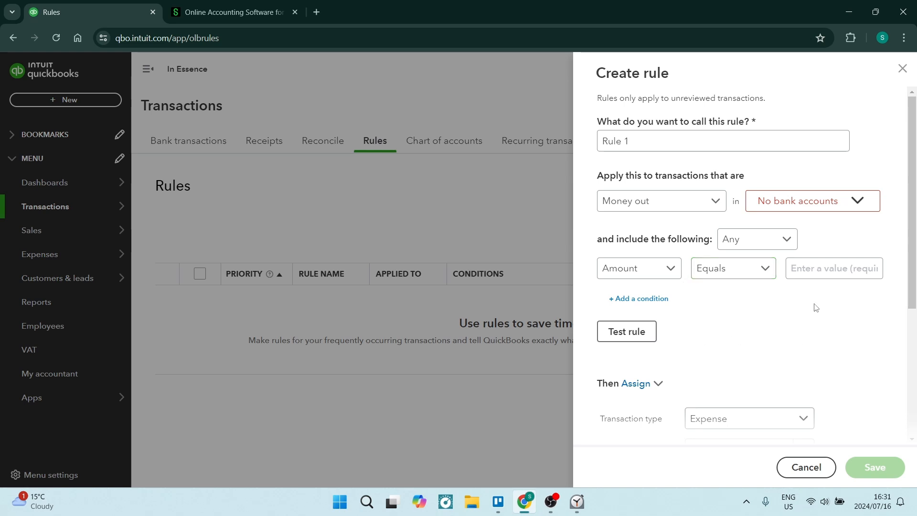
left_click(833, 267)
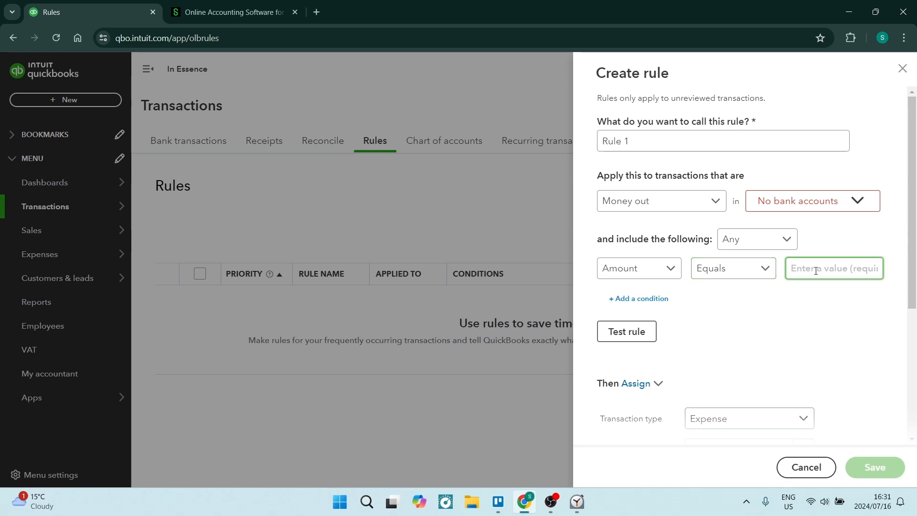
type("5000")
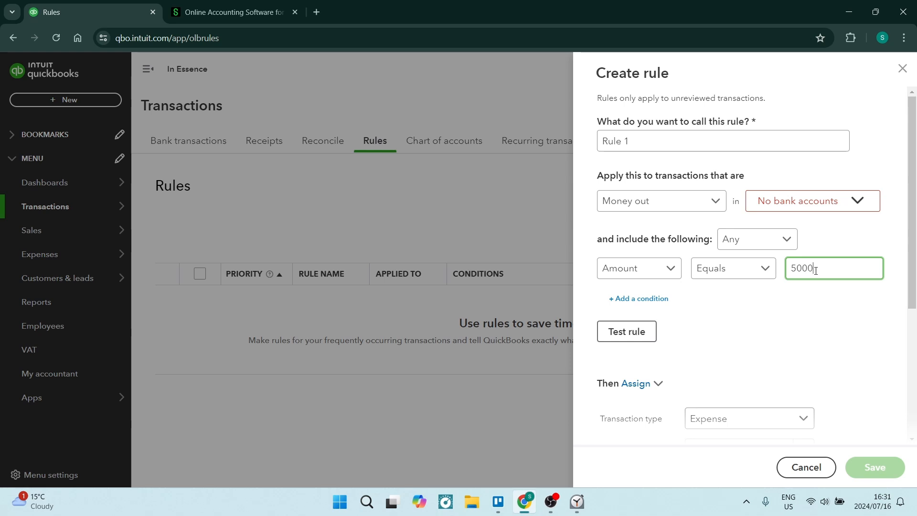
mouse_move(626, 332)
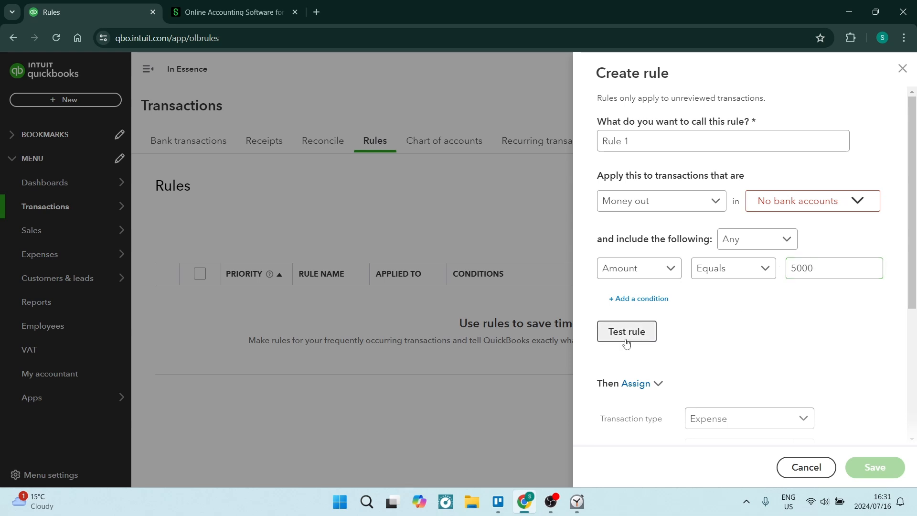
mouse_move(650, 350)
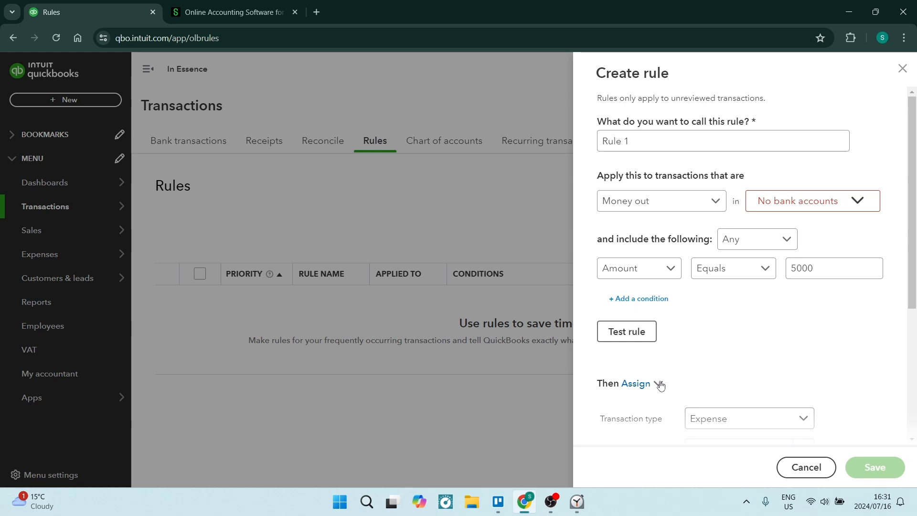
Set the rule's action to Exclude matching transactions instead of assigning them
left_click(657, 383)
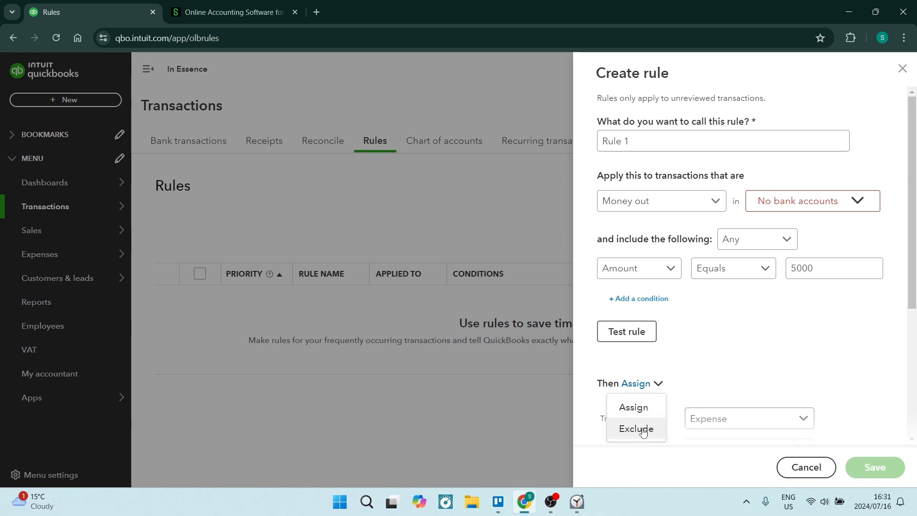
left_click(637, 428)
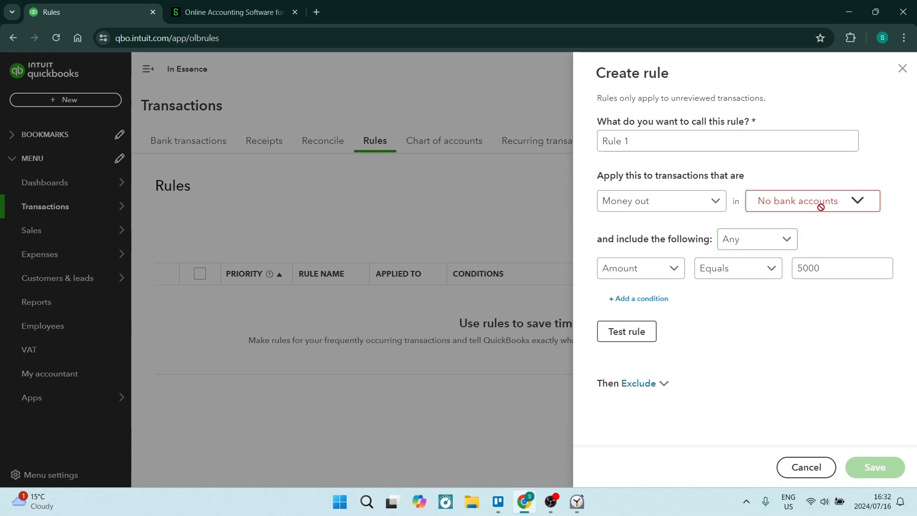
mouse_move(878, 92)
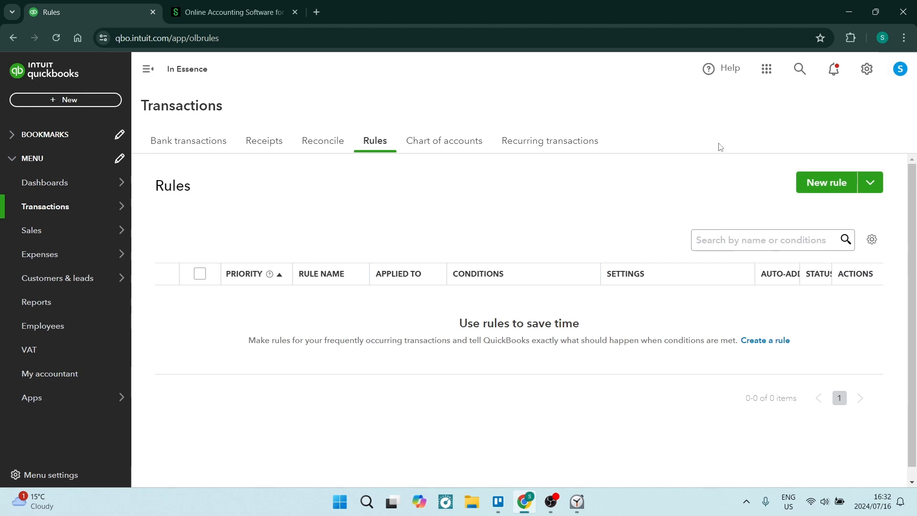
mouse_move(303, 256)
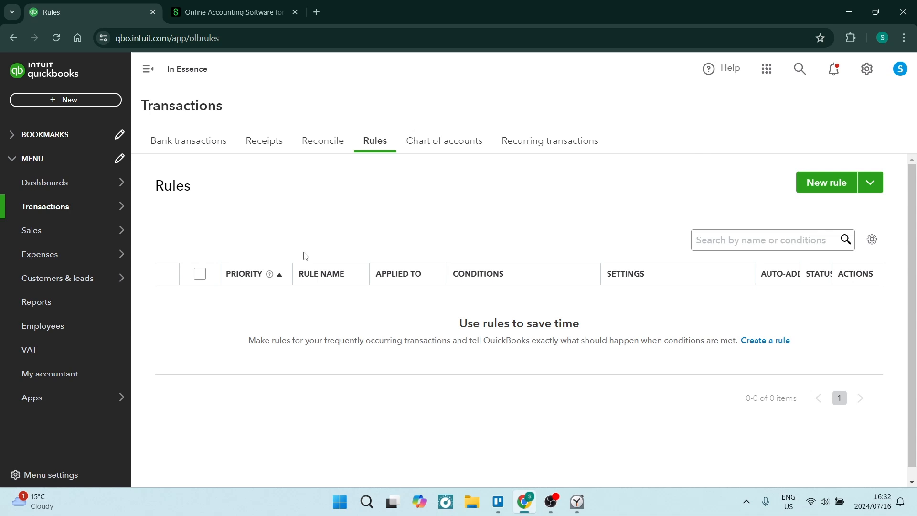
mouse_move(250, 259)
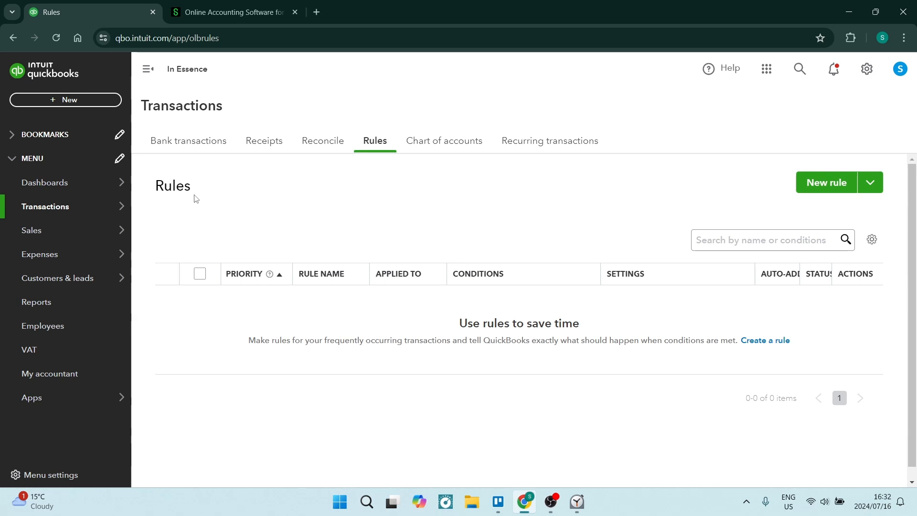
mouse_move(211, 192)
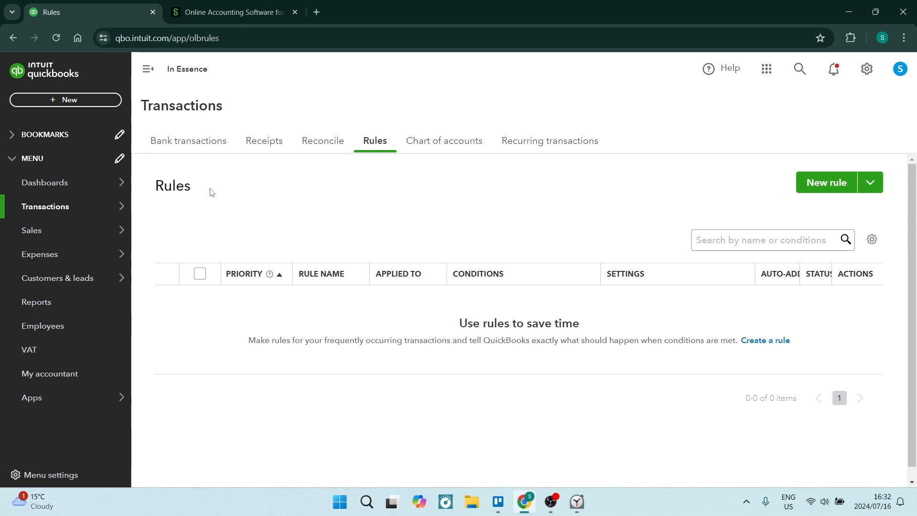
Leave the unsaved rule form and switch over to the Sage Accounting website tab
left_click(234, 12)
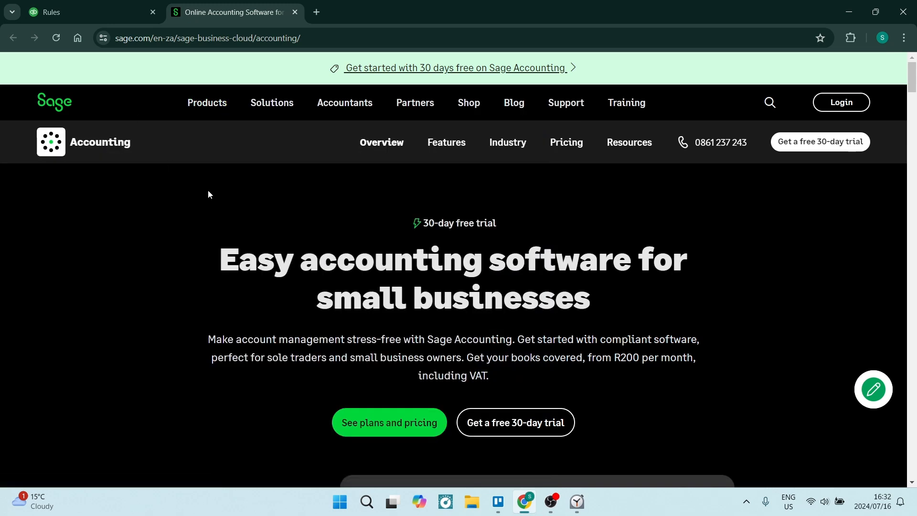
mouse_move(345, 172)
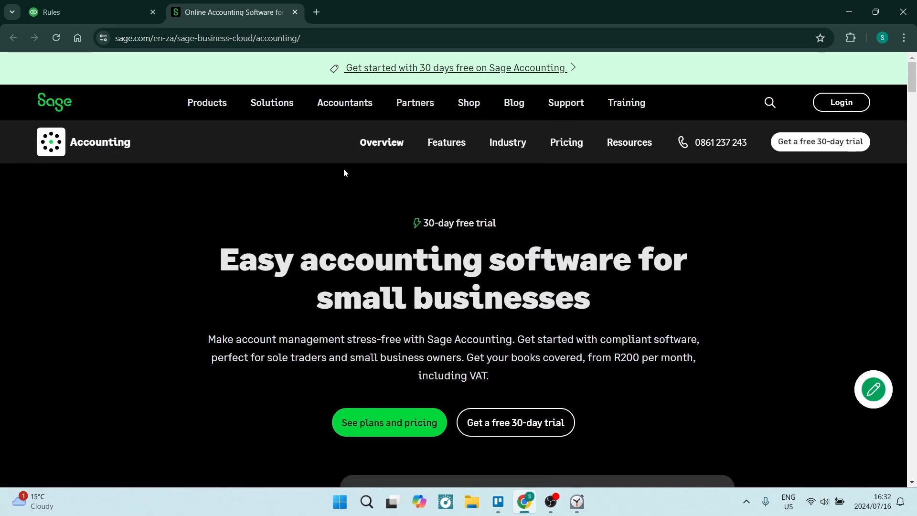
mouse_move(280, 170)
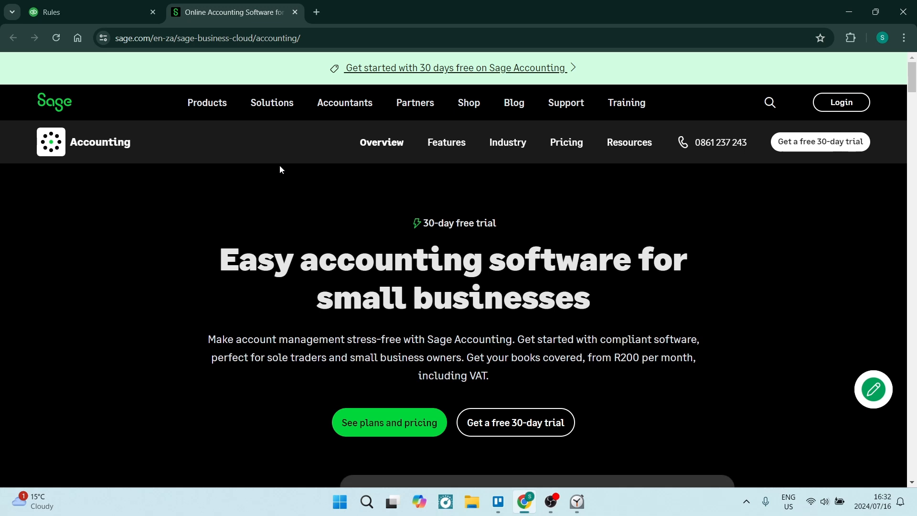
mouse_move(271, 139)
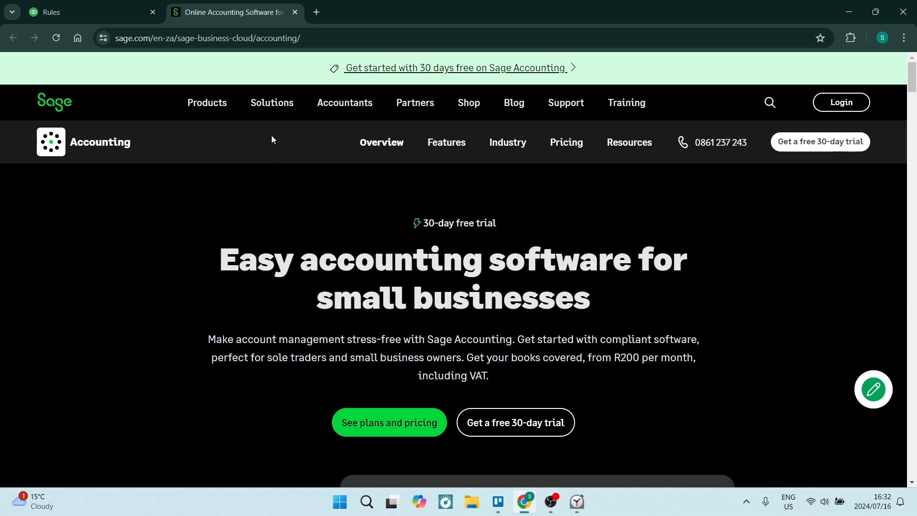
Scroll the Sage small-business accounting page down to the dashboard preview and back up
scroll("down", 3)
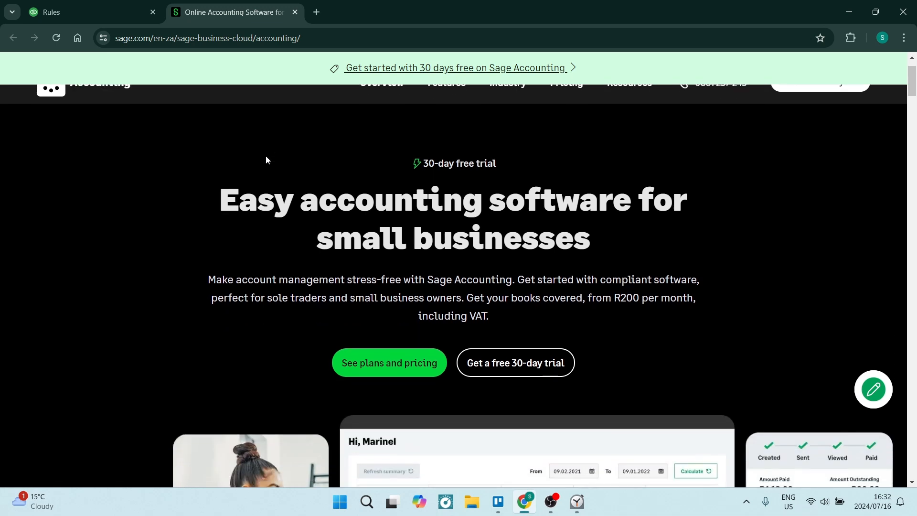
scroll("up", 3)
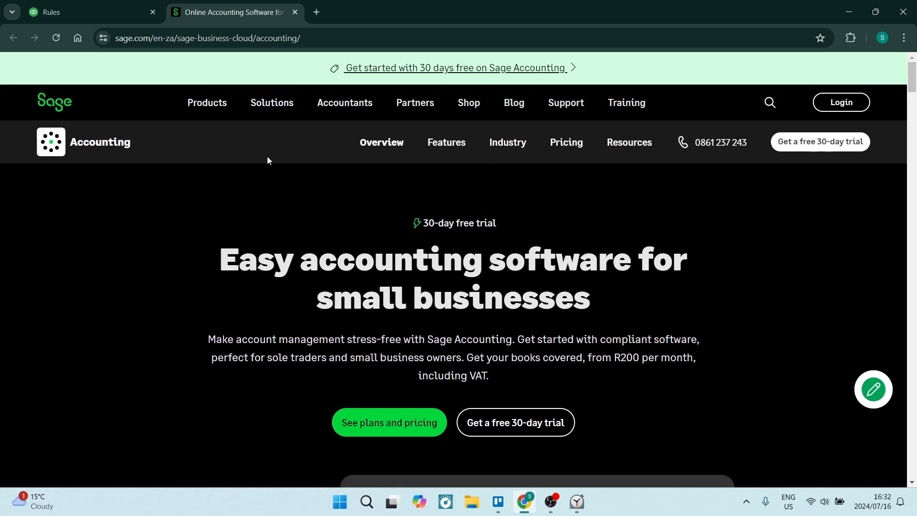
mouse_move(275, 140)
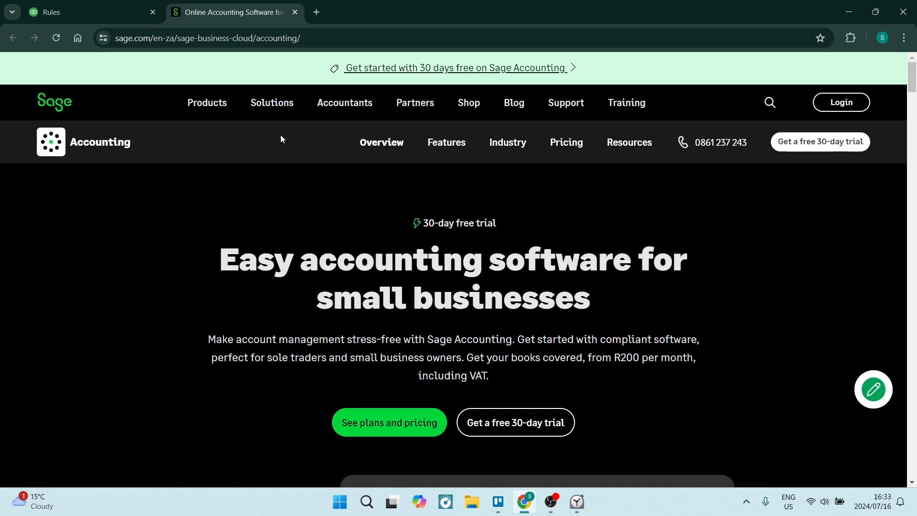
mouse_move(285, 129)
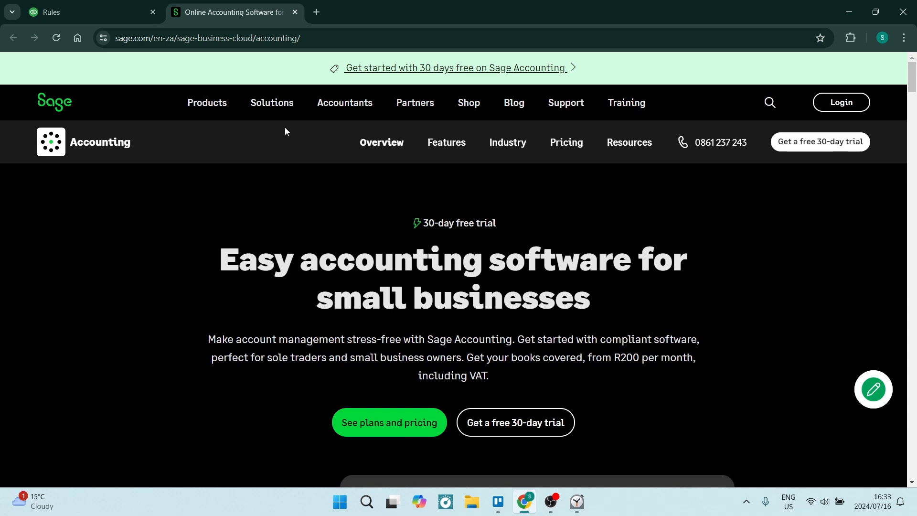
scroll("down", 3)
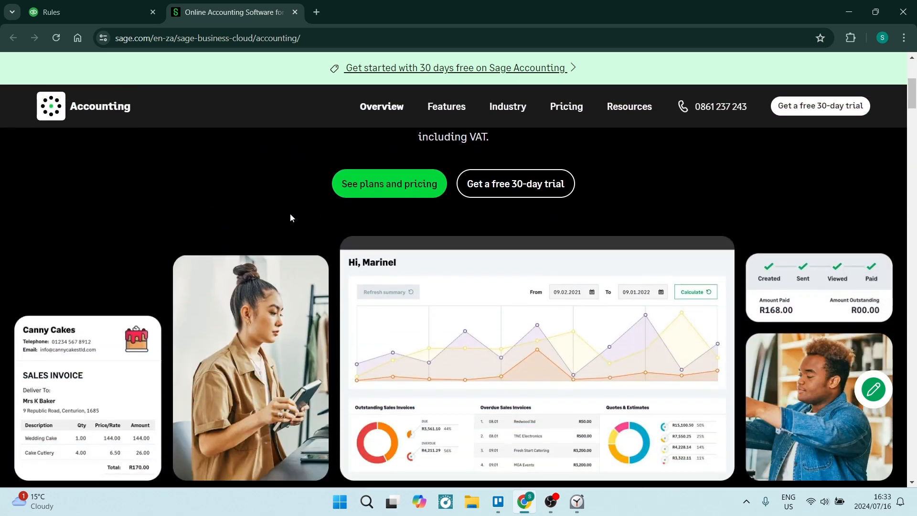
scroll("up", 3)
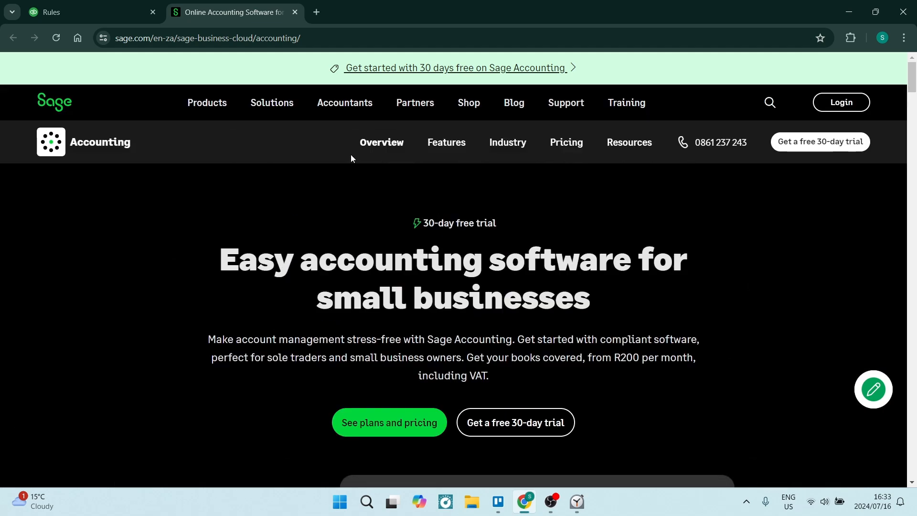
mouse_move(340, 144)
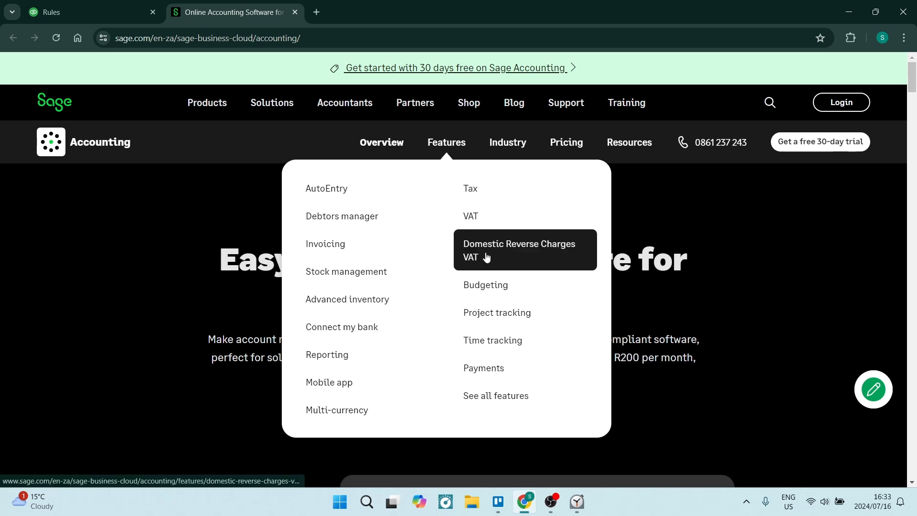
mouse_move(506, 240)
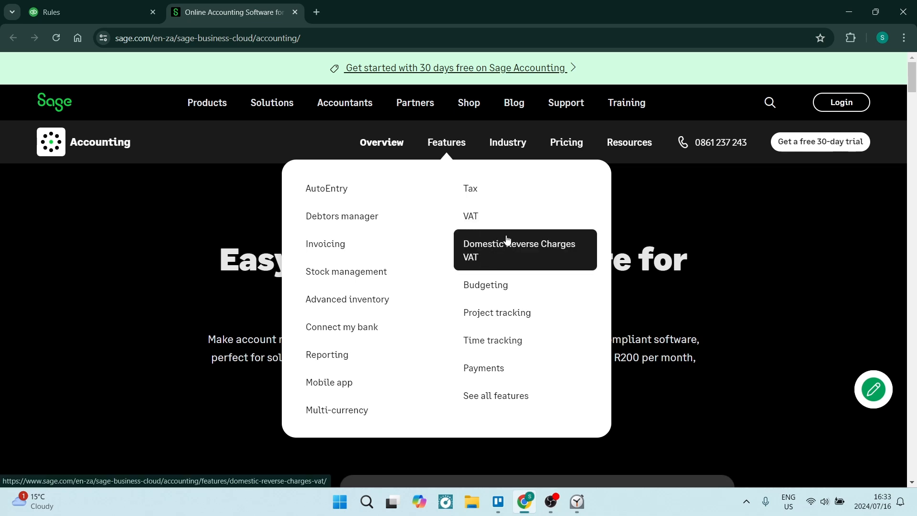
mouse_move(500, 218)
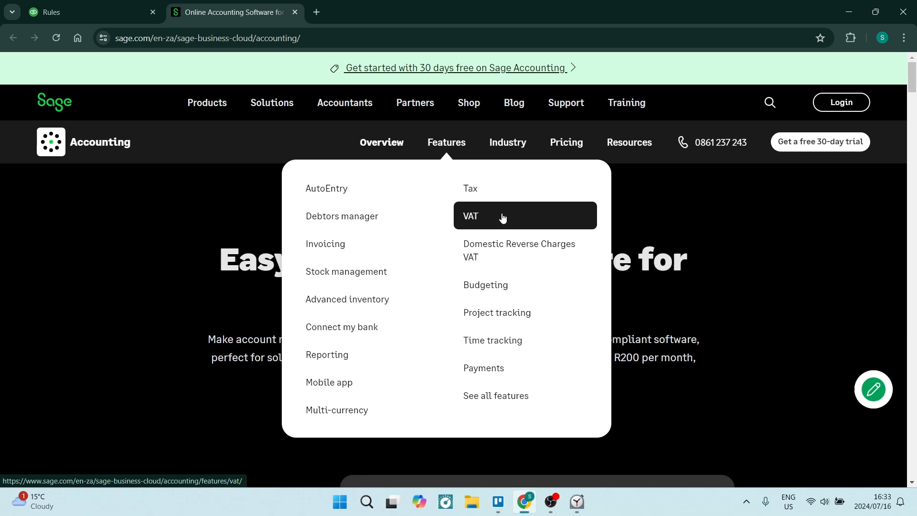
mouse_move(500, 192)
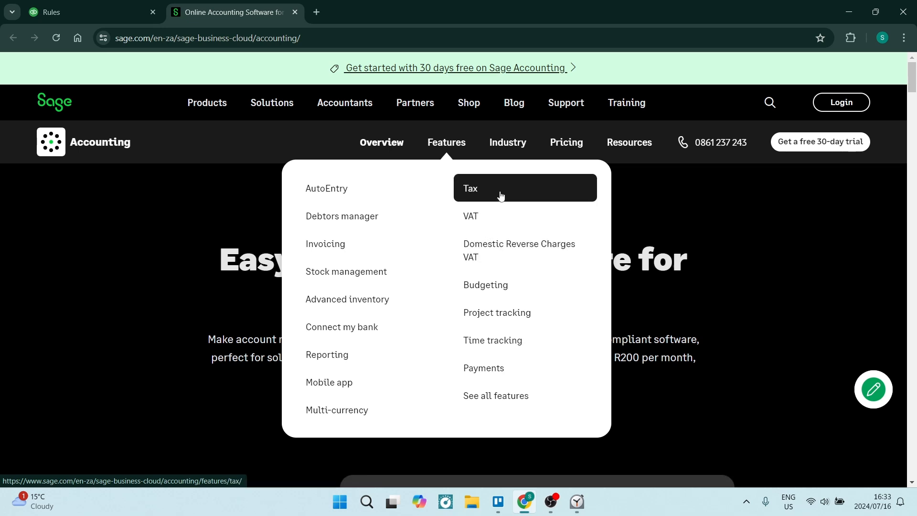
mouse_move(490, 192)
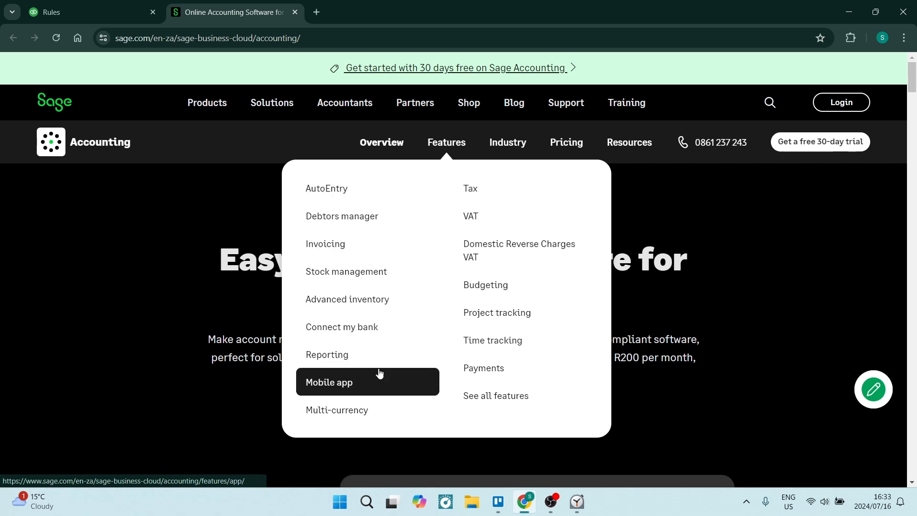
mouse_move(379, 383)
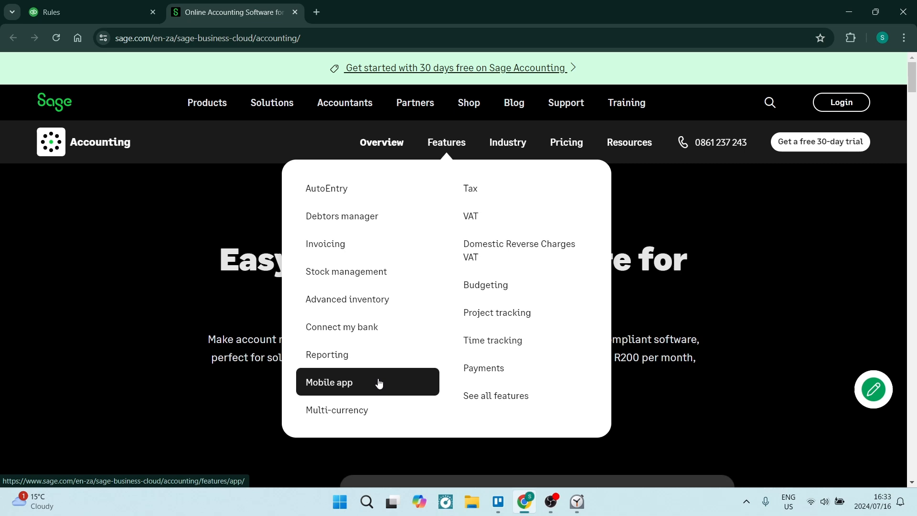
mouse_move(393, 378)
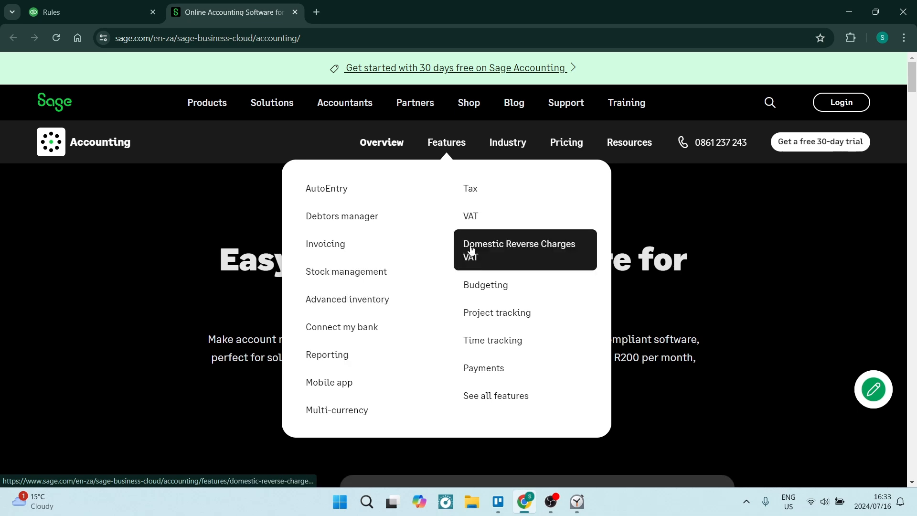
mouse_move(493, 340)
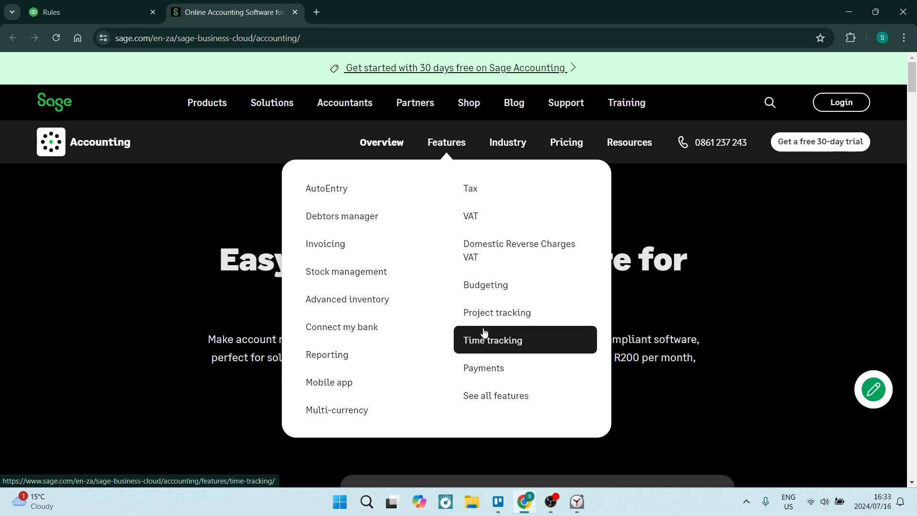
mouse_move(486, 312)
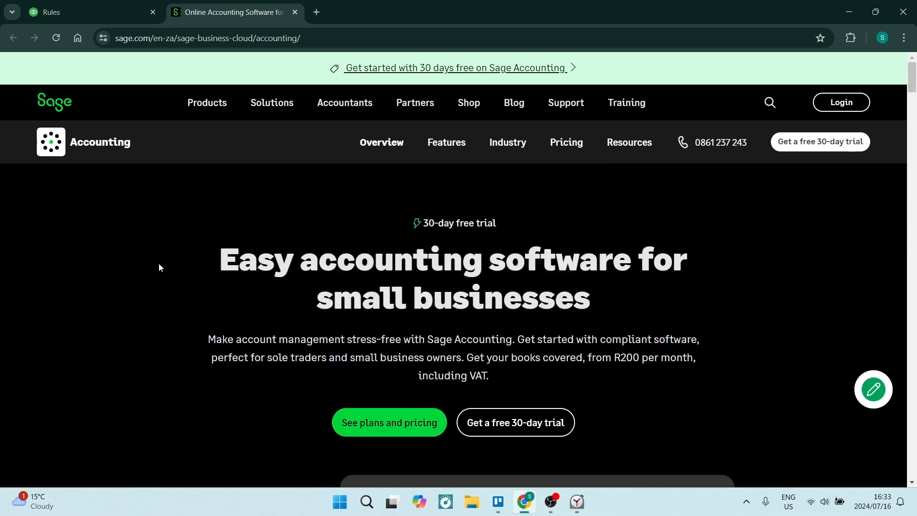
mouse_move(161, 241)
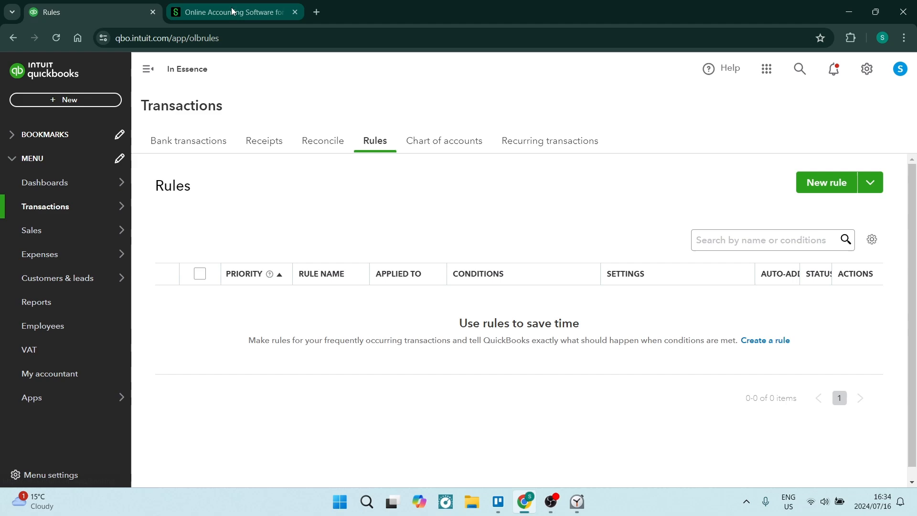
Return to the QuickBooks tab and go to the In Essence dashboard Home page
left_click(228, 11)
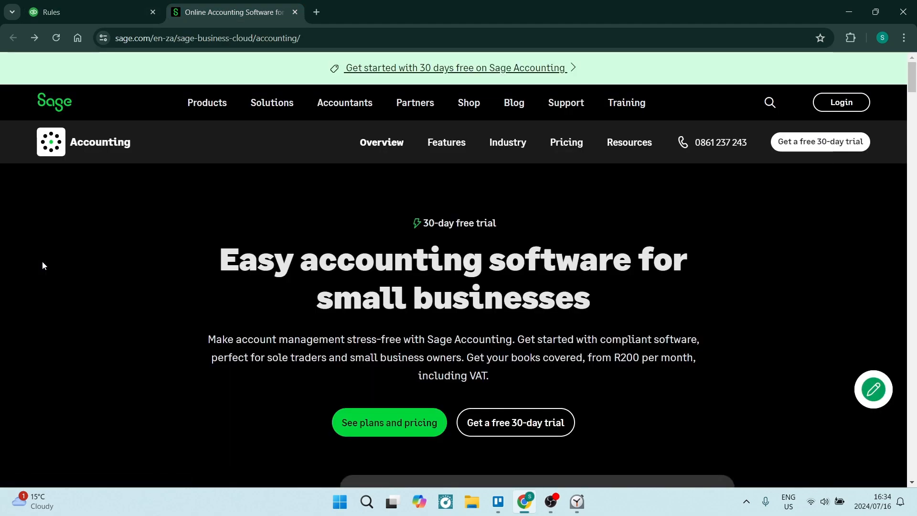
scroll("down", 3)
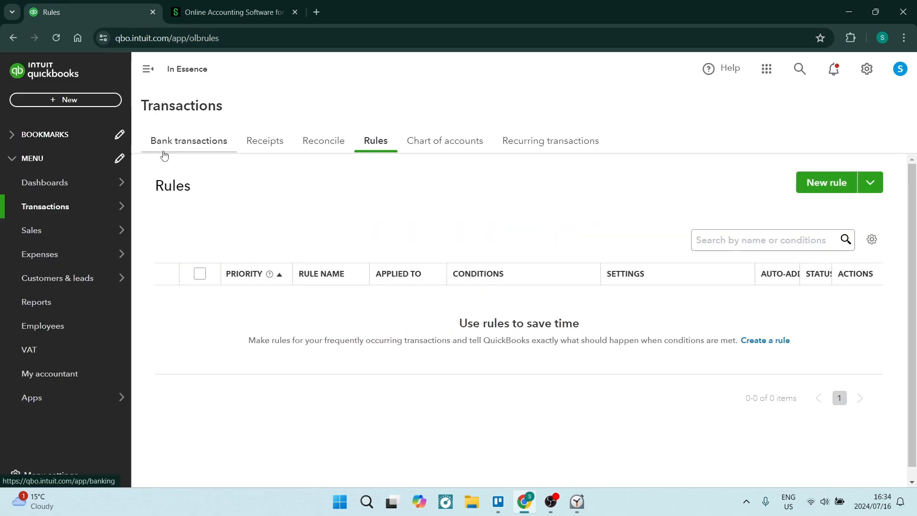
mouse_move(173, 227)
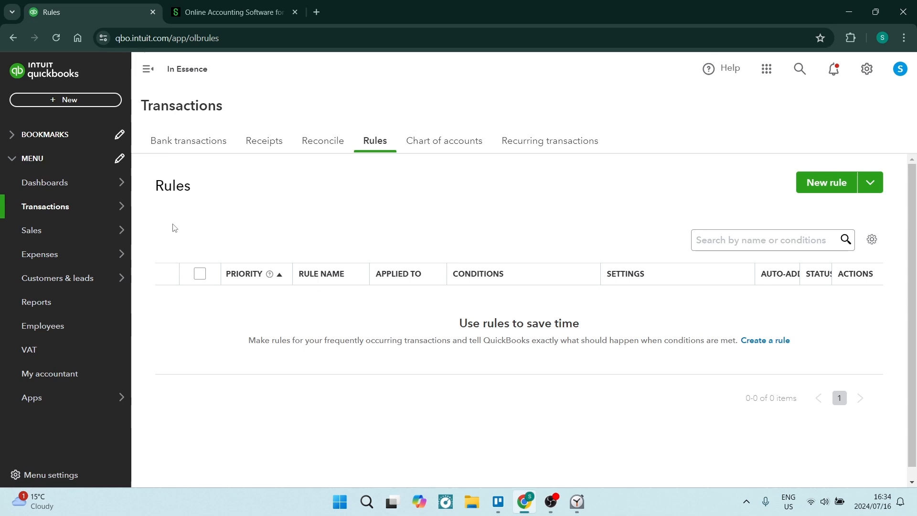
mouse_move(181, 221)
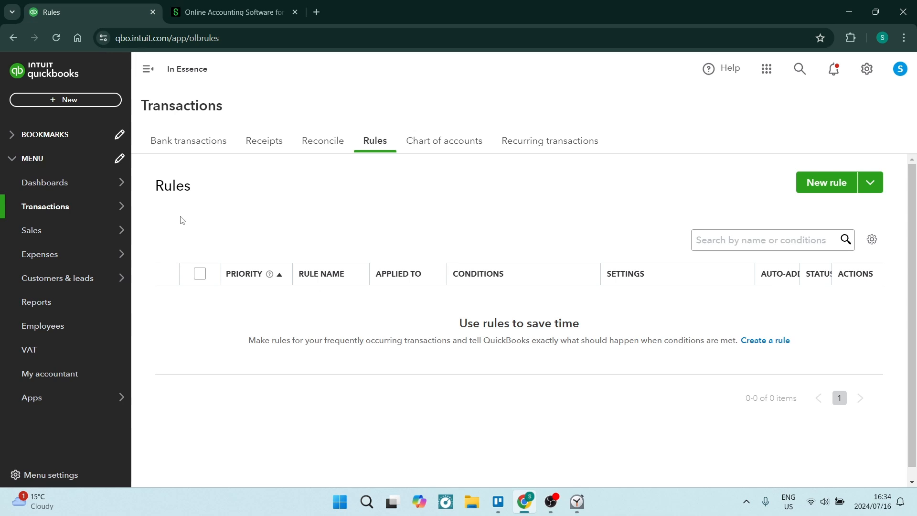
mouse_move(165, 218)
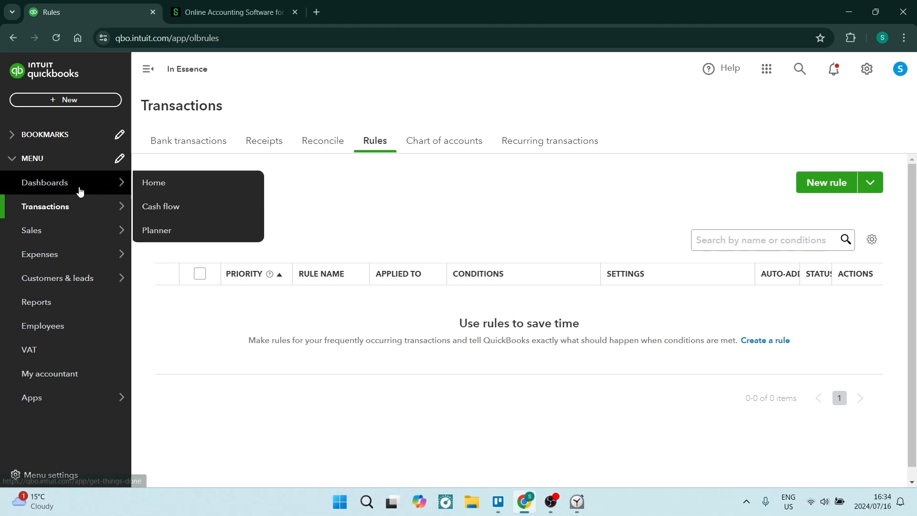
left_click(154, 183)
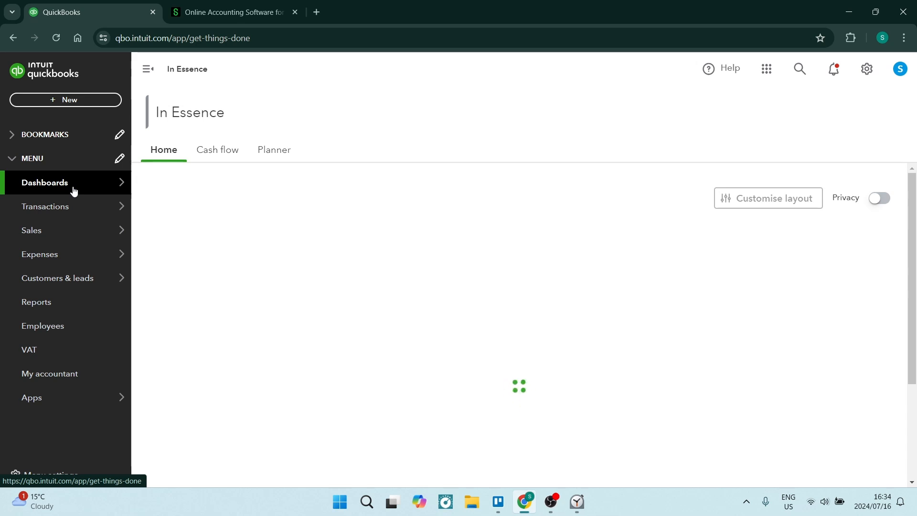